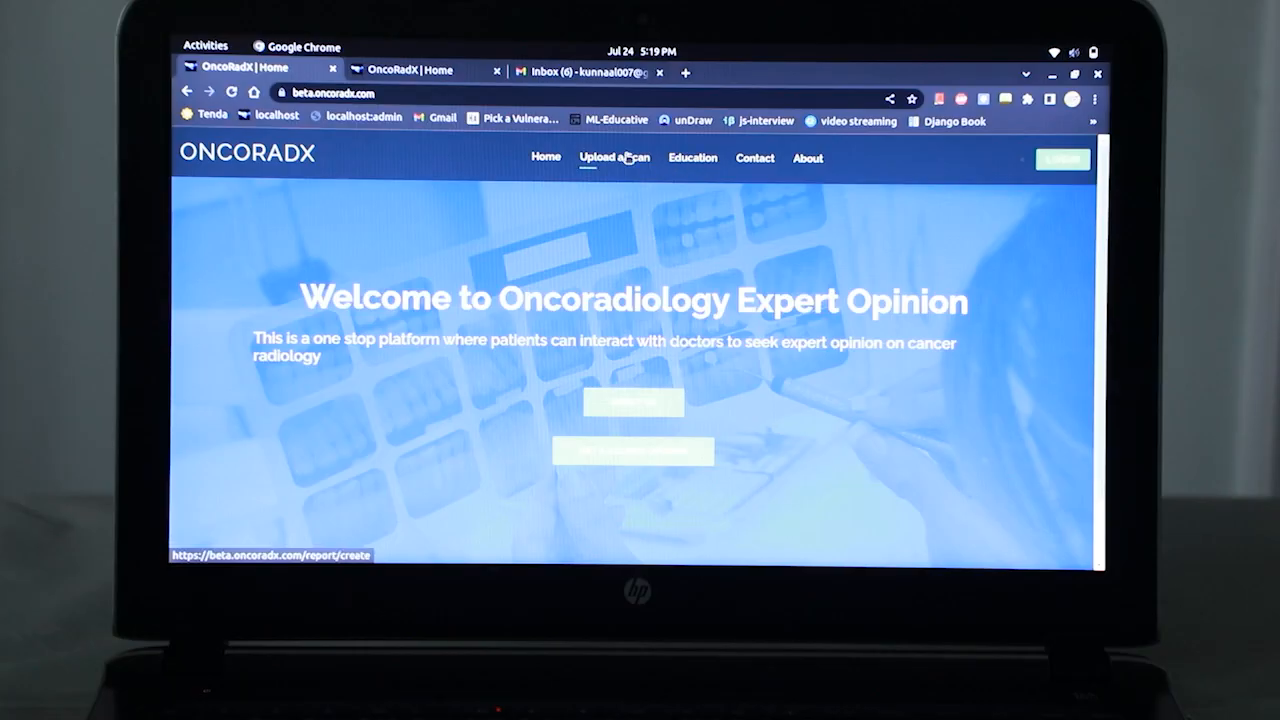
Step: Review the Upload Scan form's fields from contact details down to the terms agreement
left_click(614, 156)
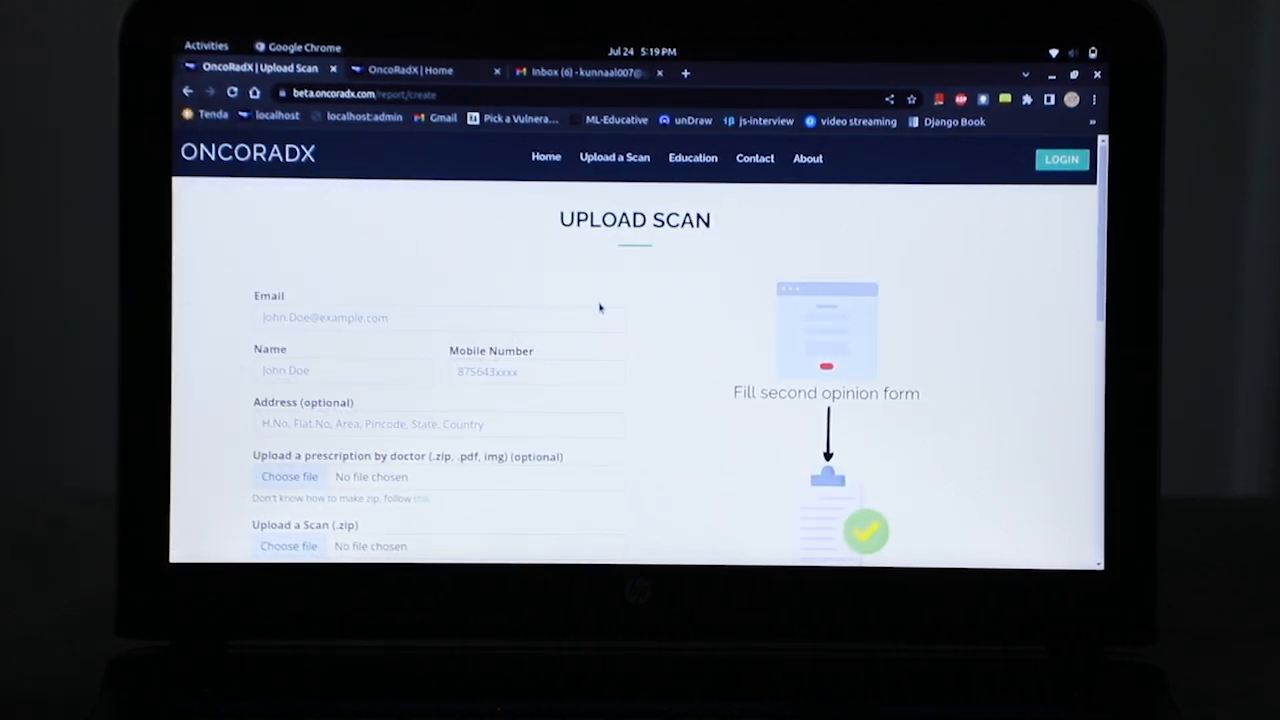
mouse_move(690, 352)
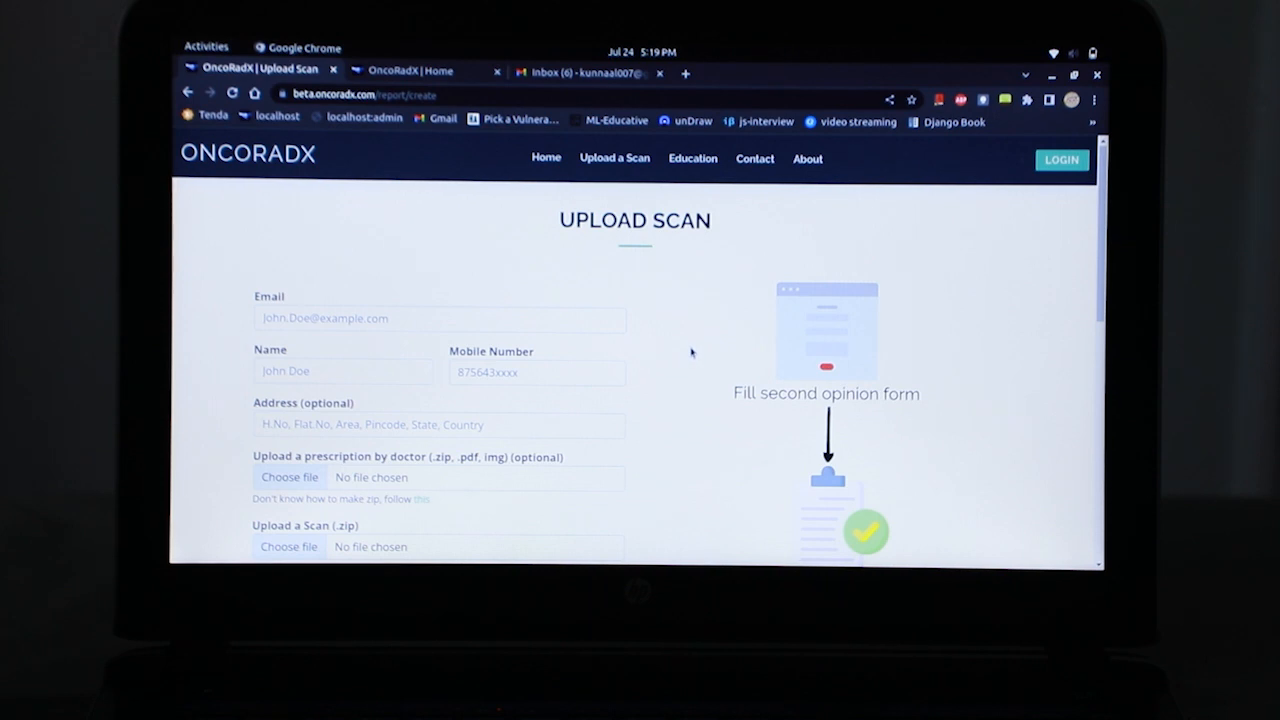
scroll("down", 3)
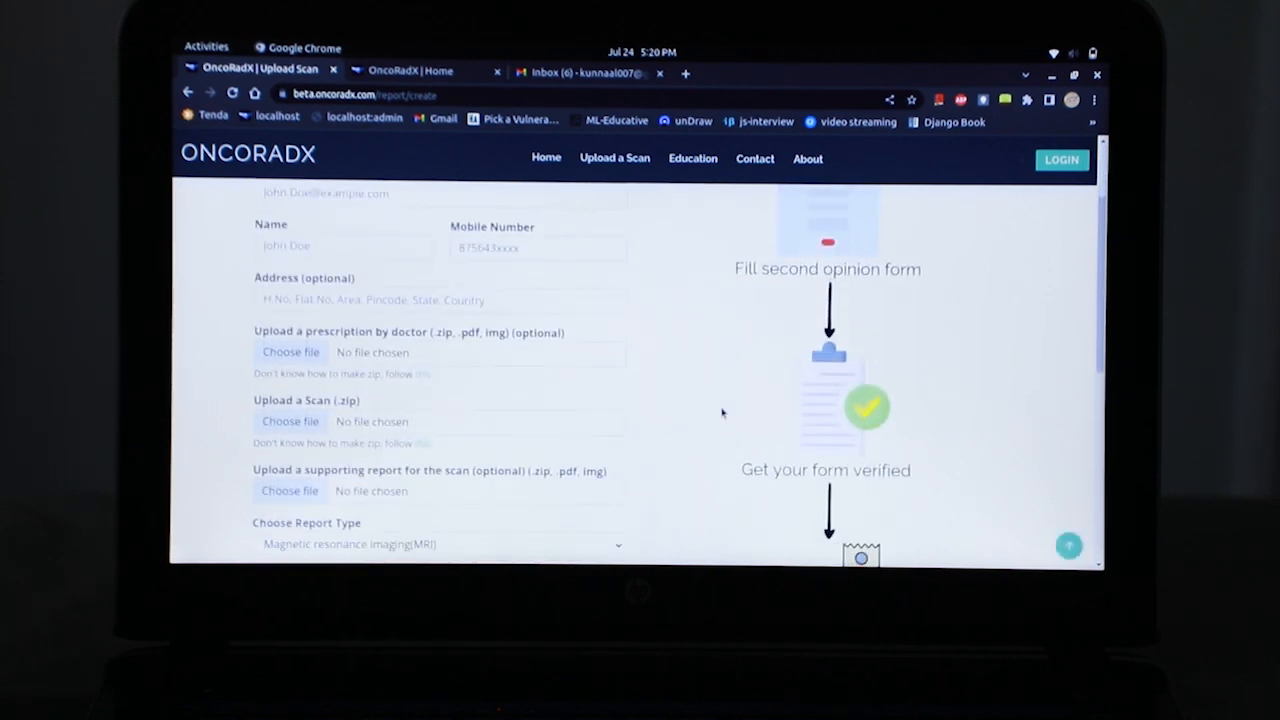
scroll("down", 3)
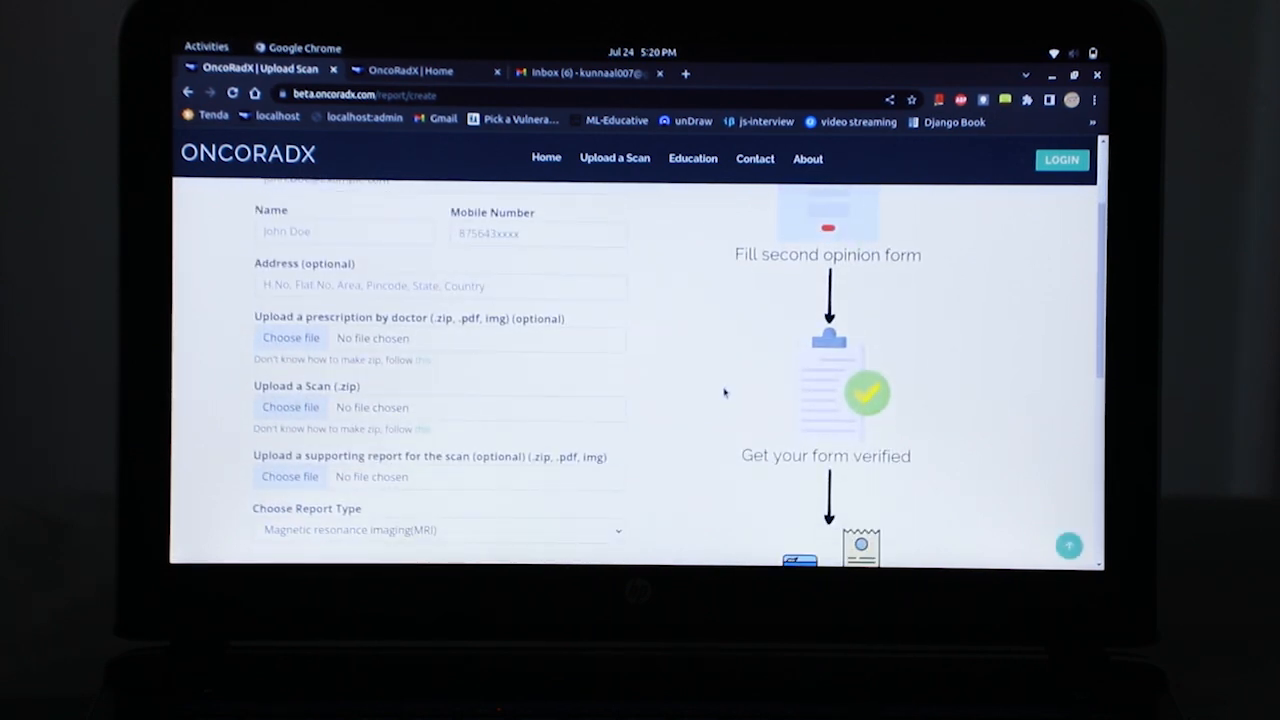
mouse_move(750, 398)
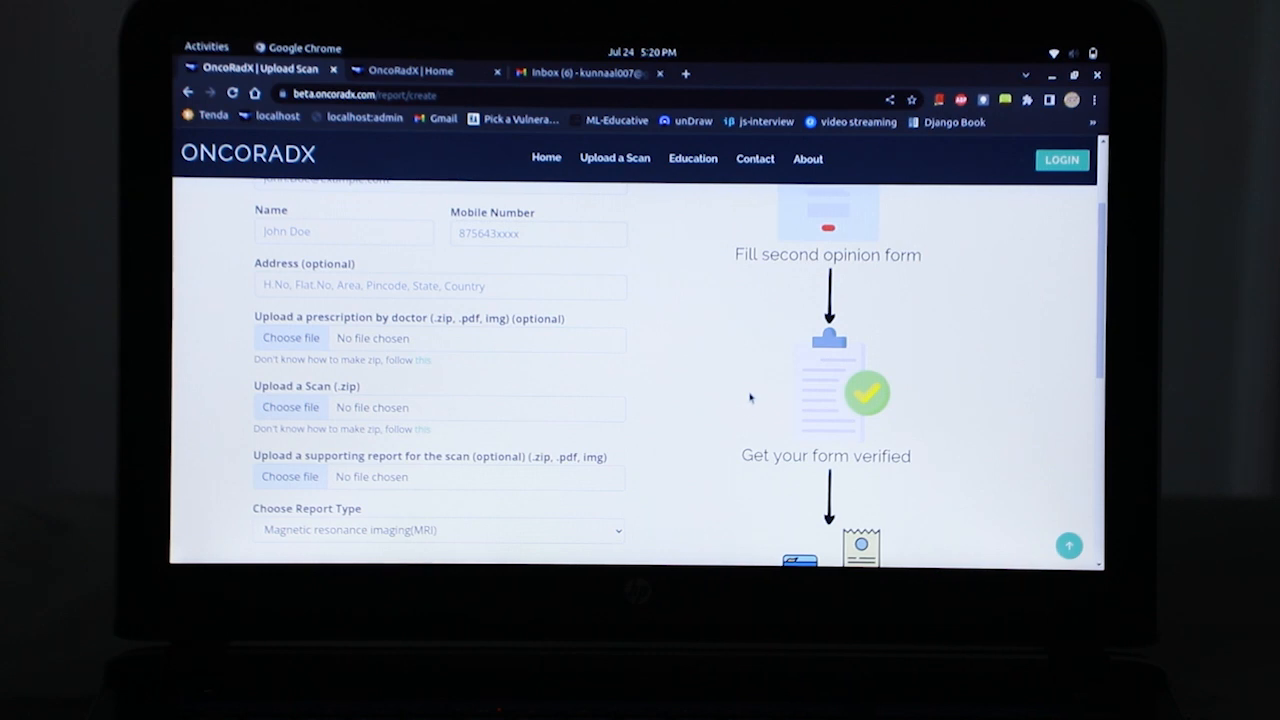
scroll("down", 3)
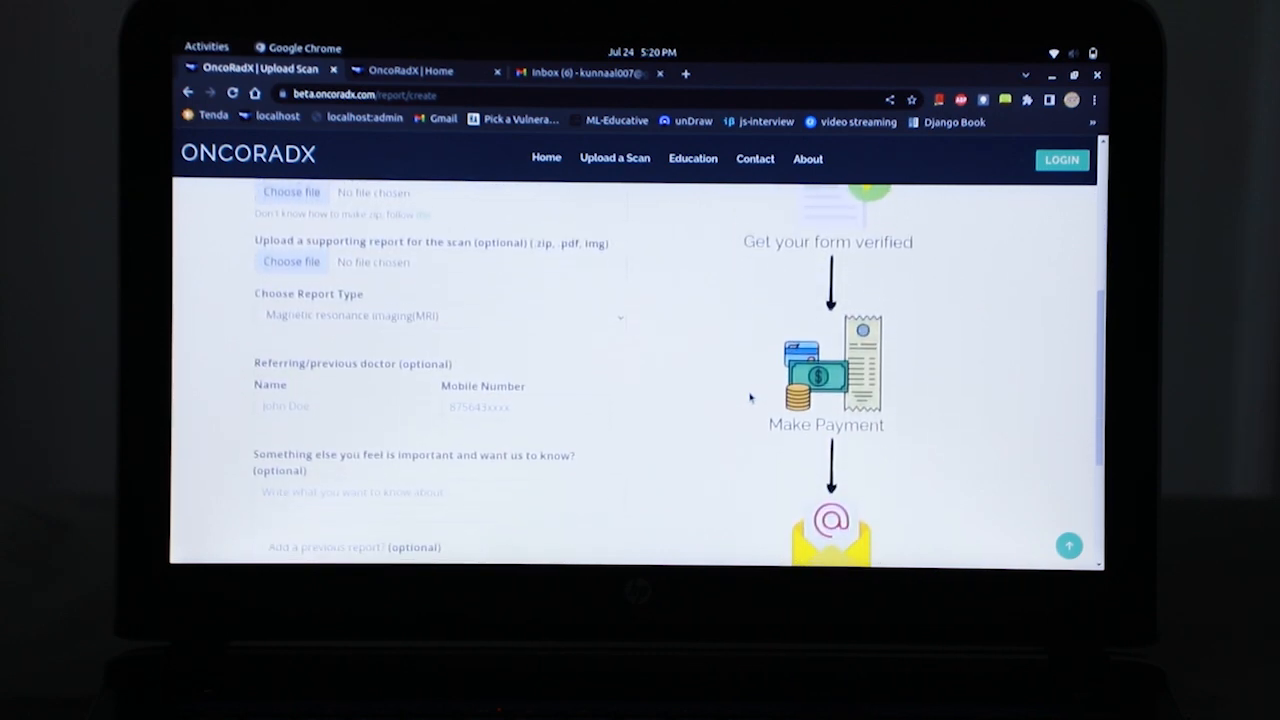
scroll("down", 3)
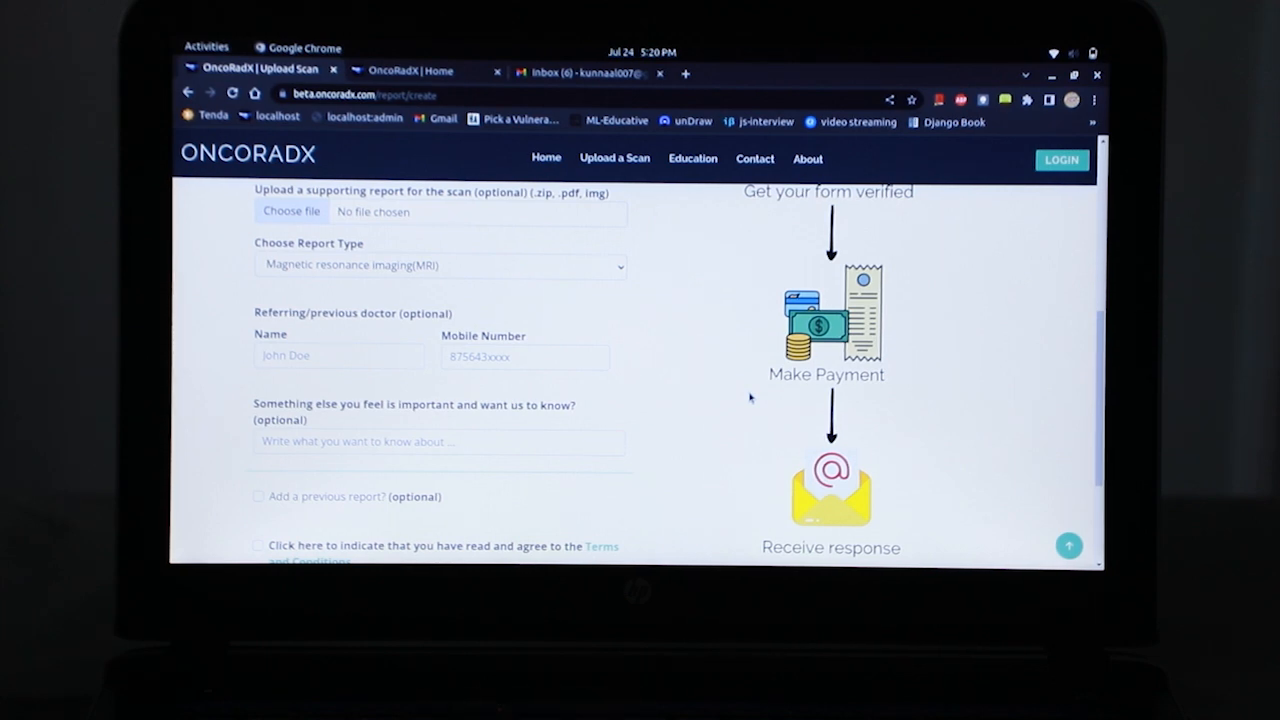
scroll("down", 3)
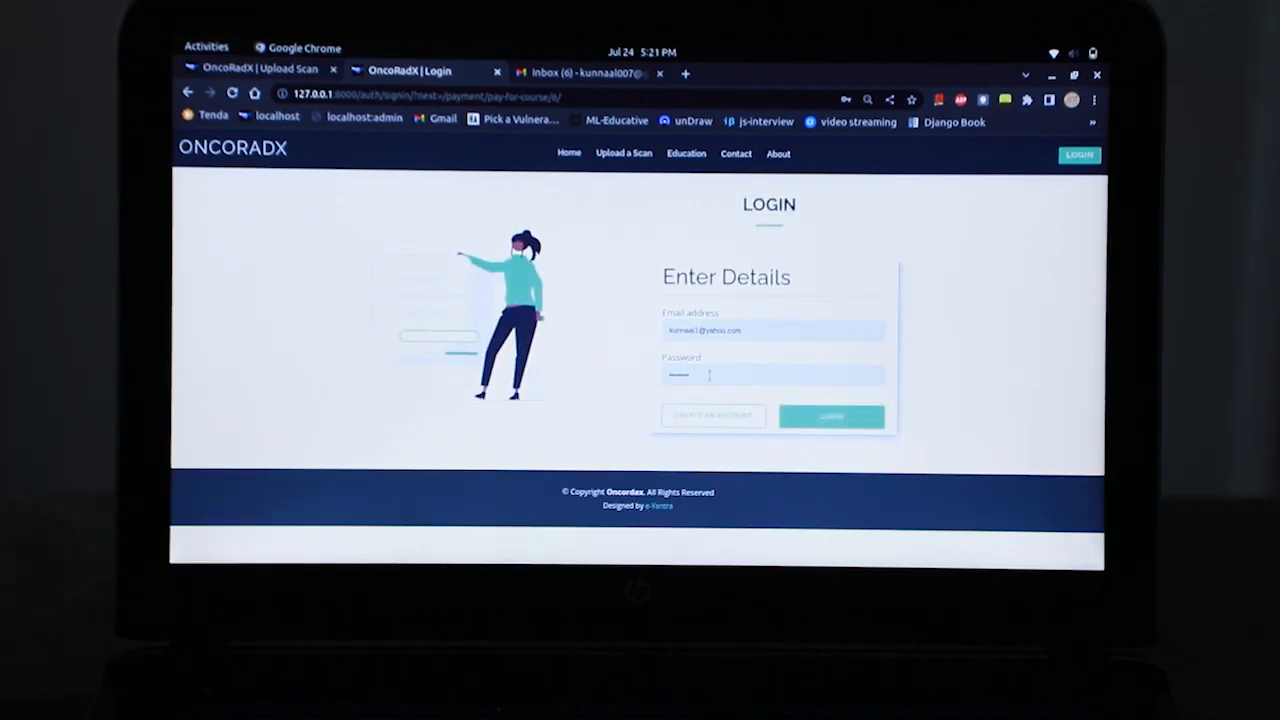
Step: Log in as the patient and confirm payment for the expert opinion report
left_click(832, 416)
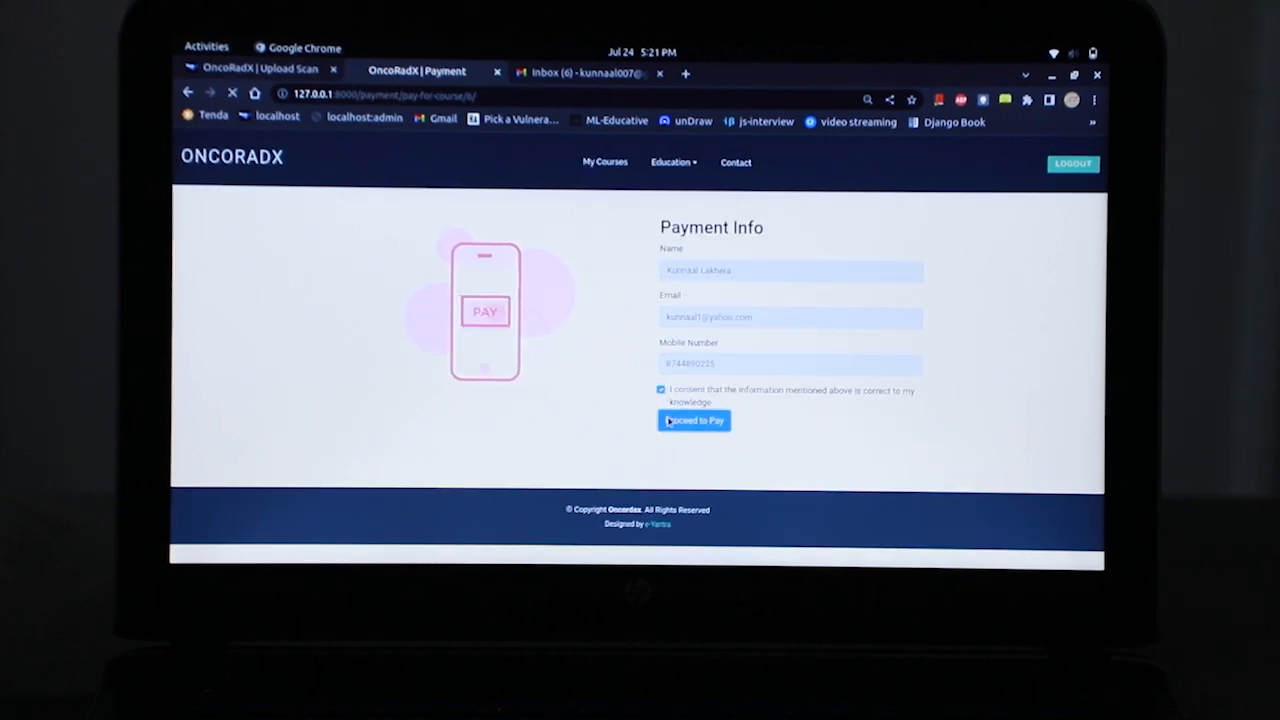
left_click(692, 420)
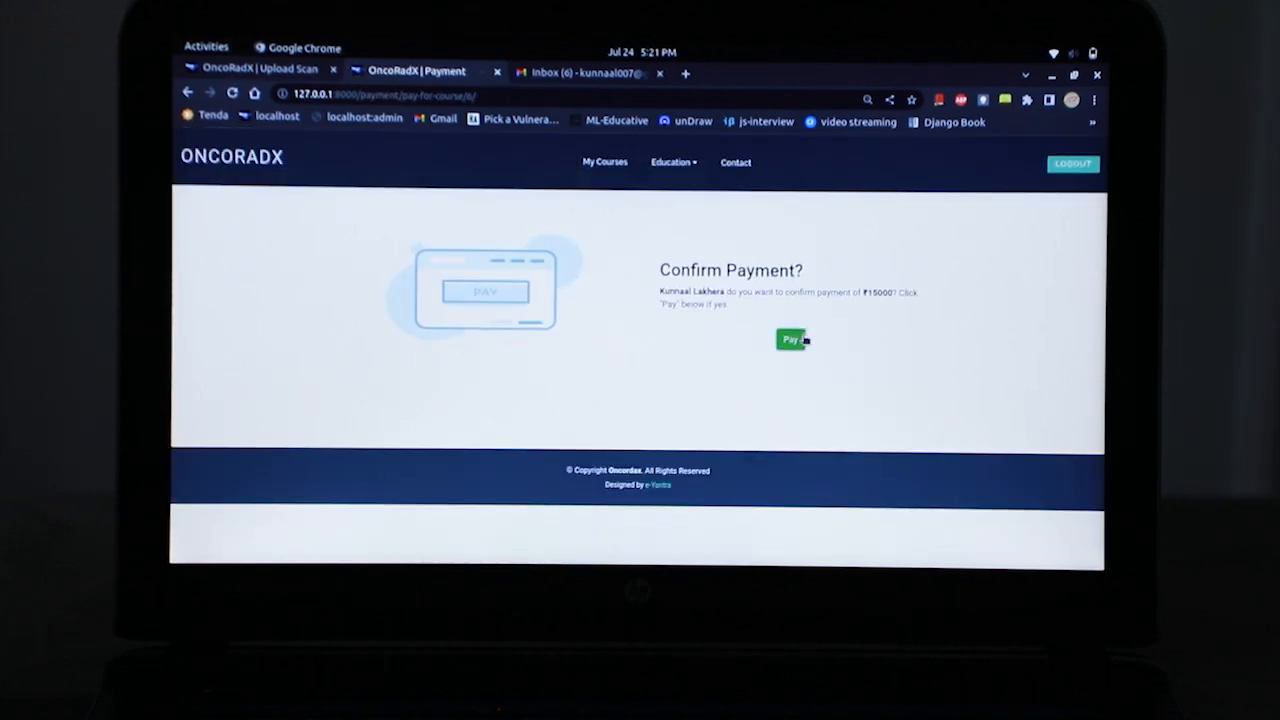
left_click(790, 340)
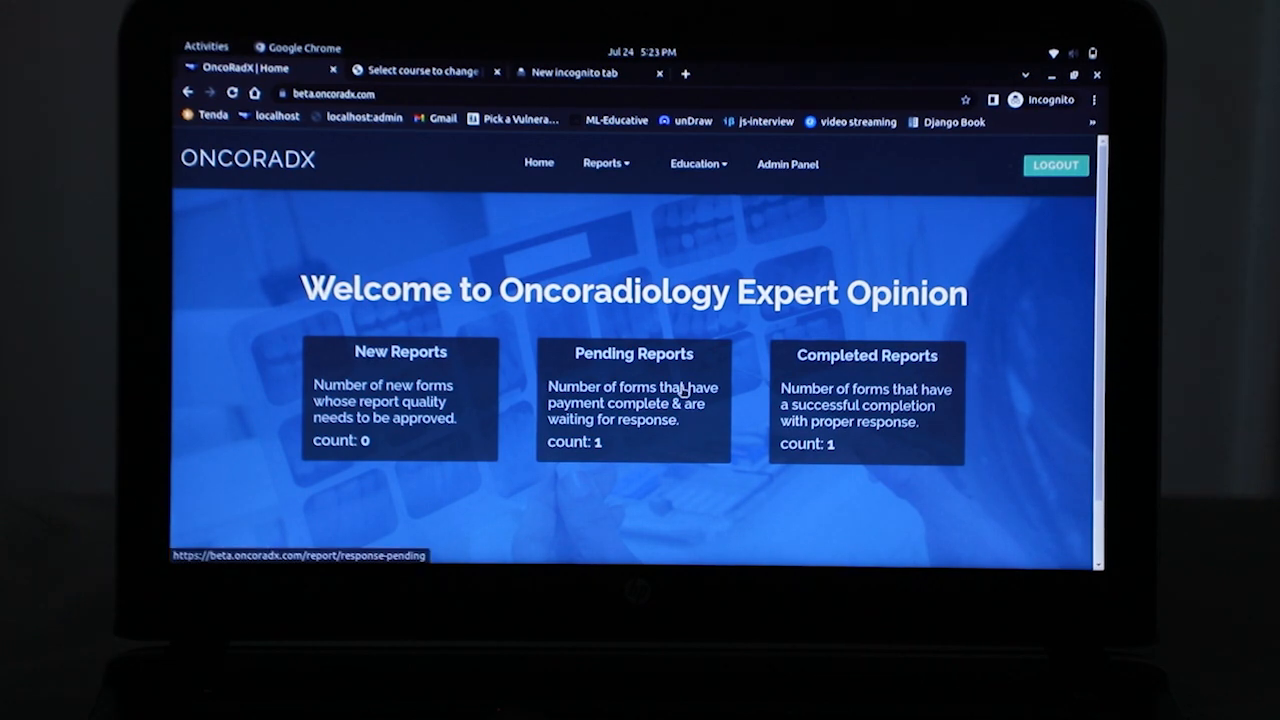
Step: Attach report_eYSIP.pdf as the doctor's response to the pending report
left_click(632, 404)
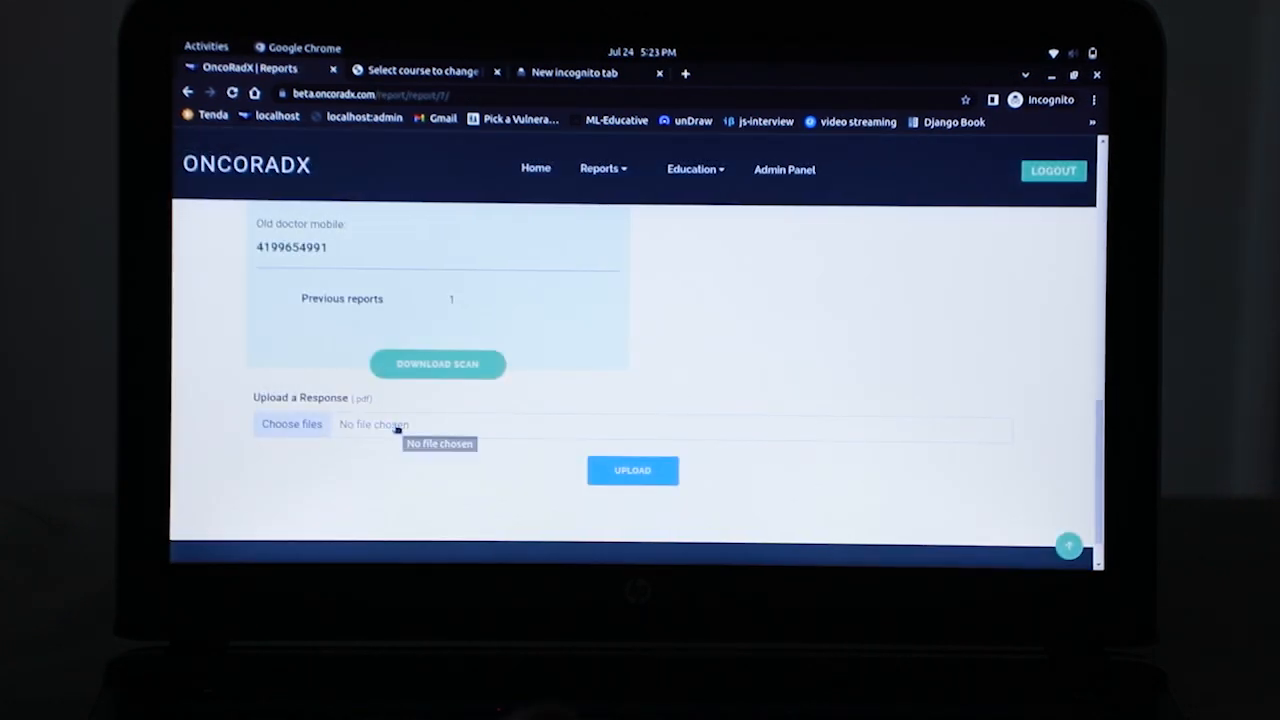
left_click(292, 424)
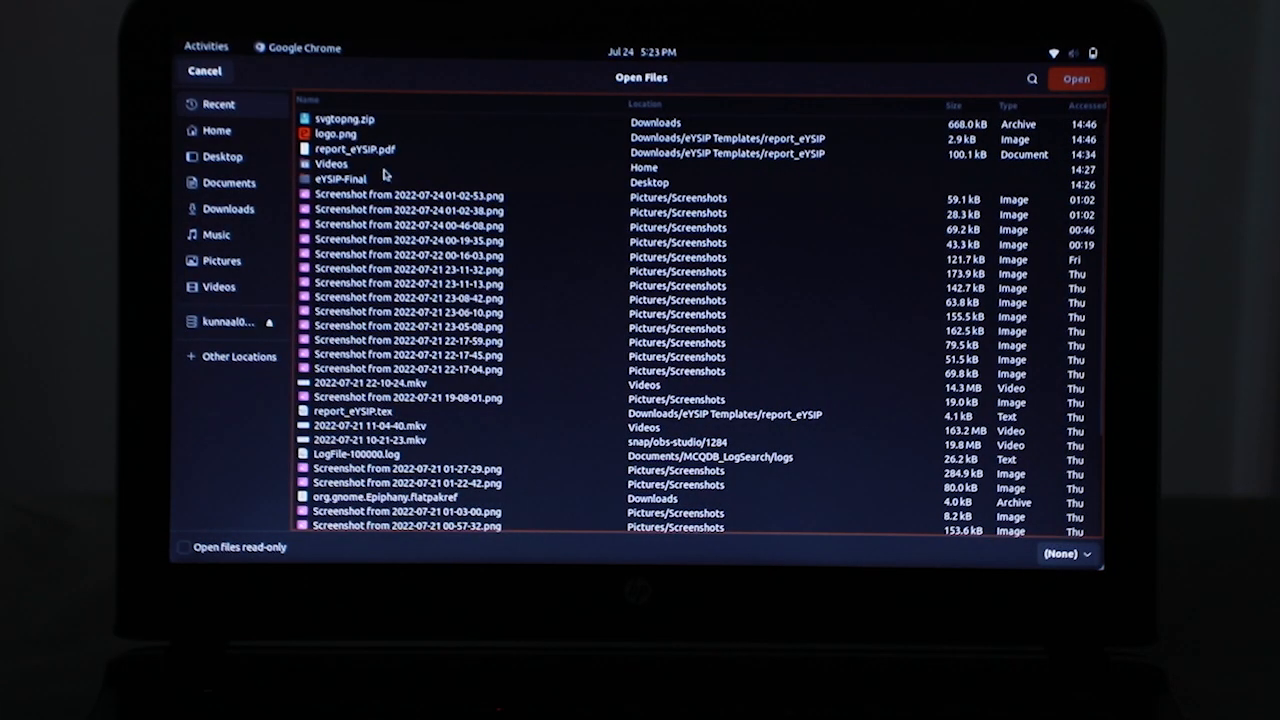
left_click(356, 148)
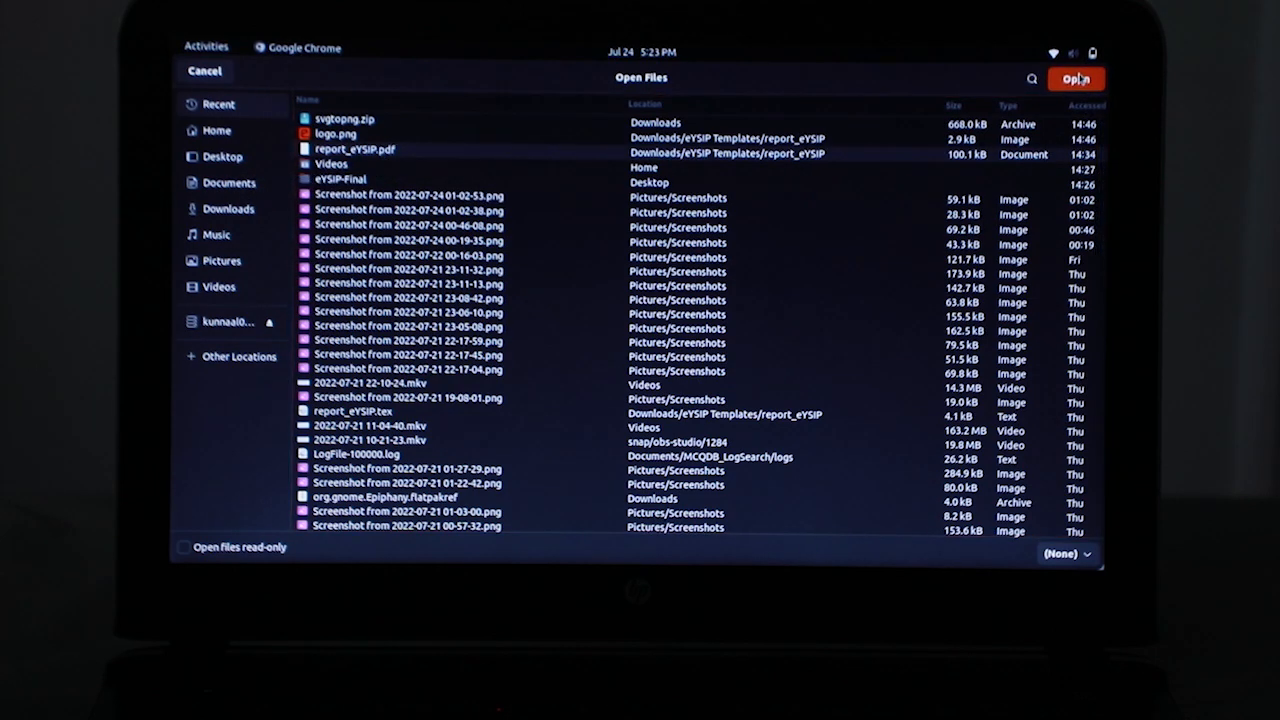
left_click(1076, 80)
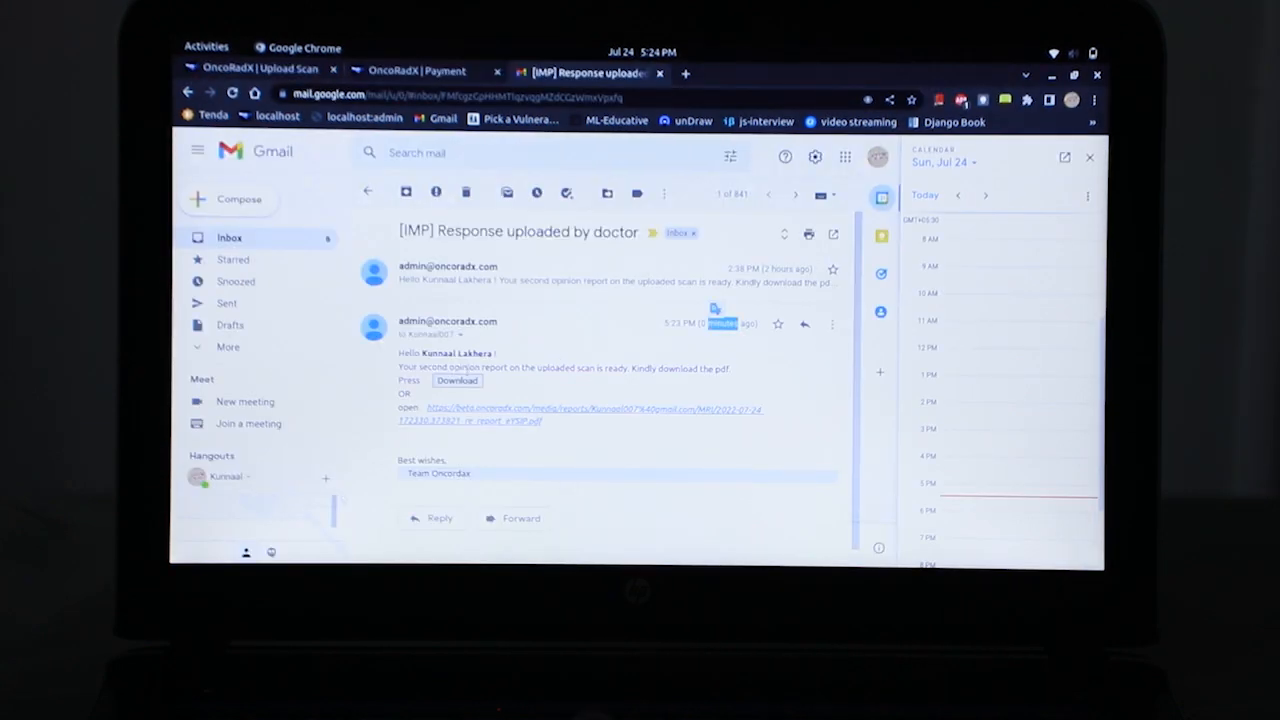
Step: View the '[IMP] Response uploaded by doctor' email with its download link
left_click(592, 408)
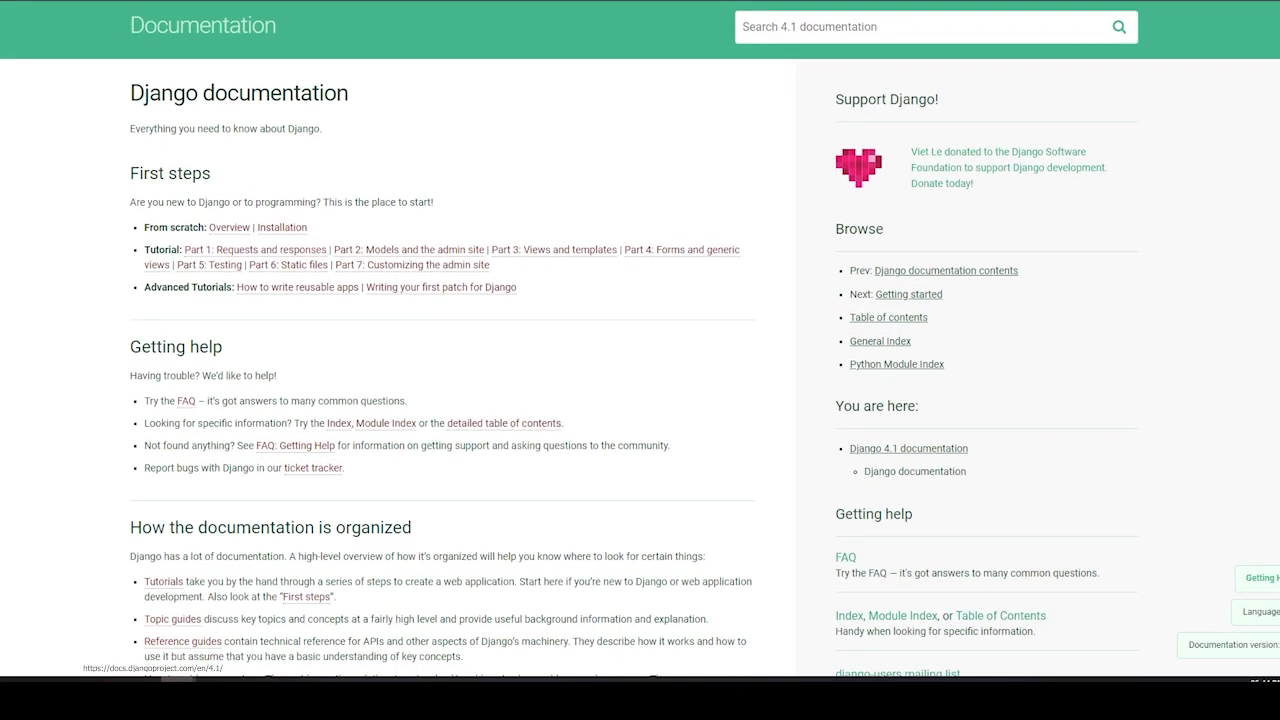
scroll("down", 3)
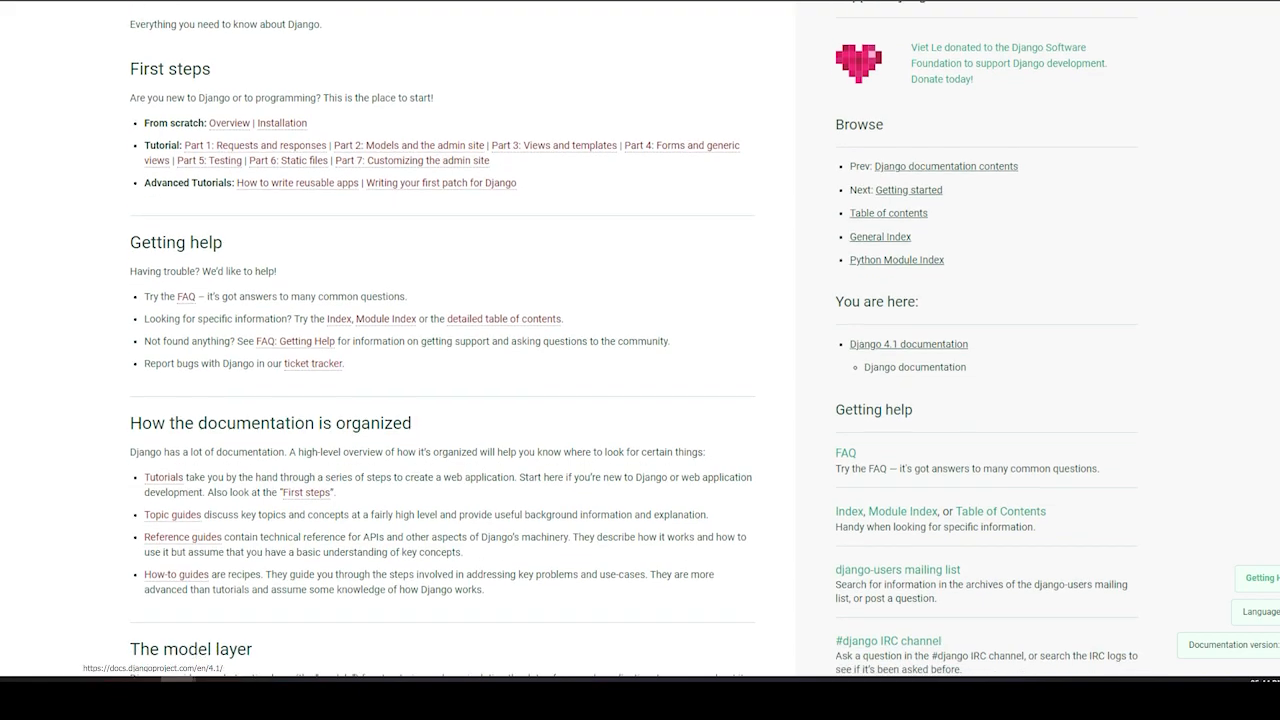
scroll("down", 3)
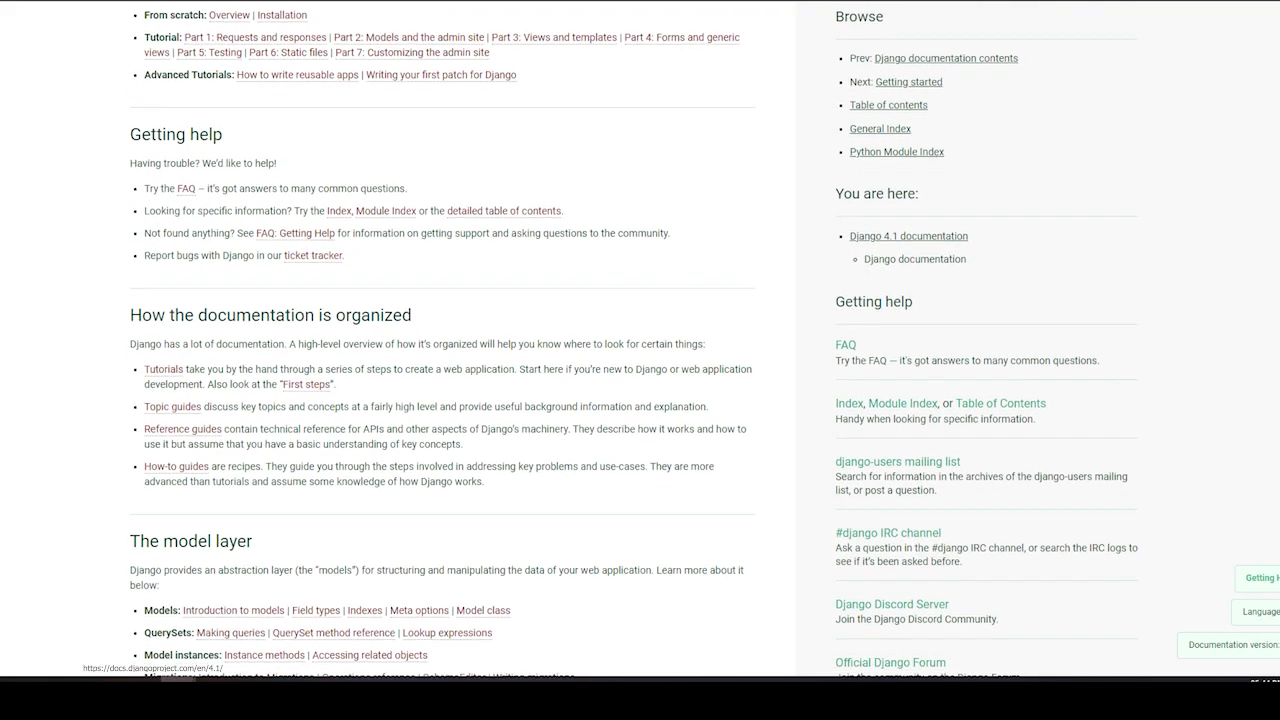
scroll("down", 3)
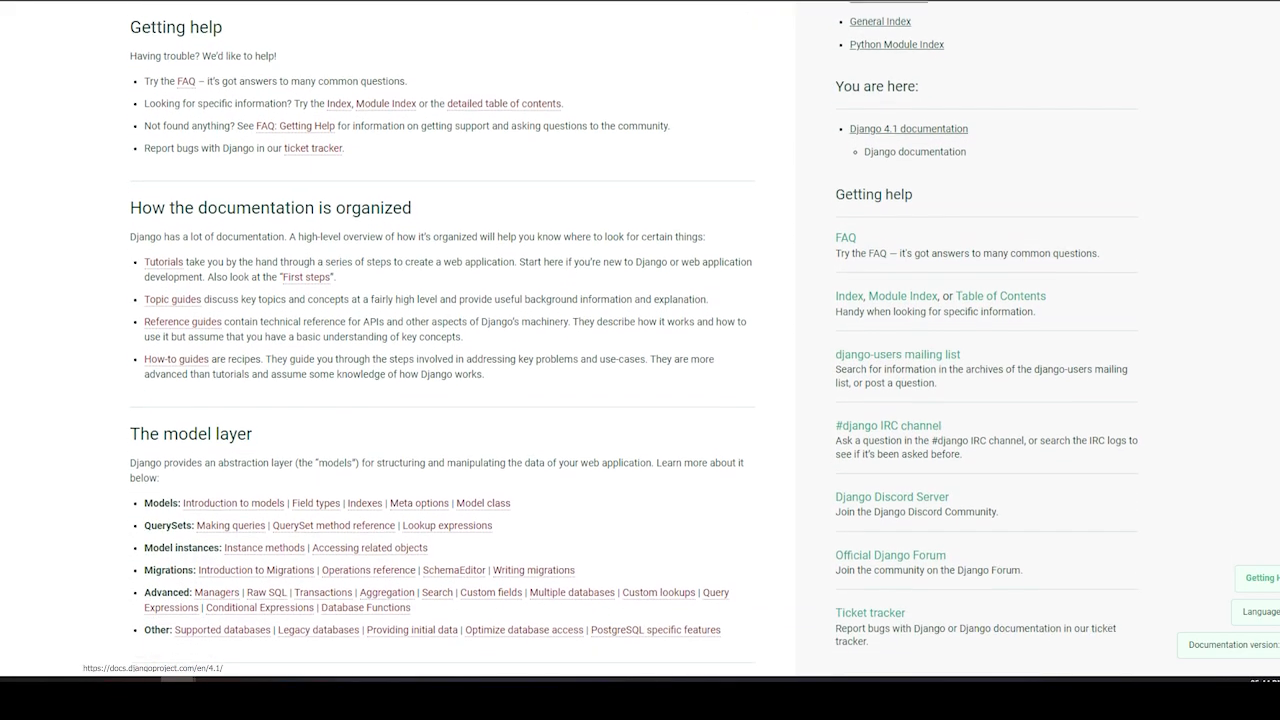
scroll("down", 3)
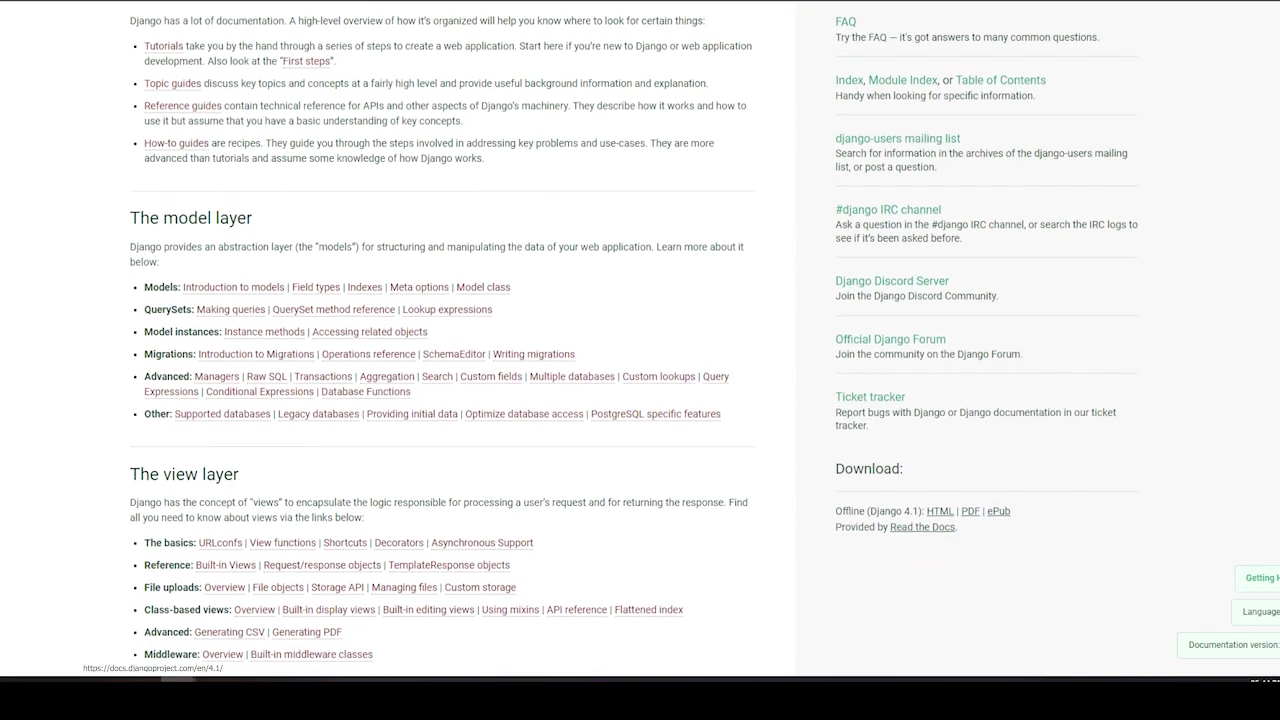
scroll("down", 3)
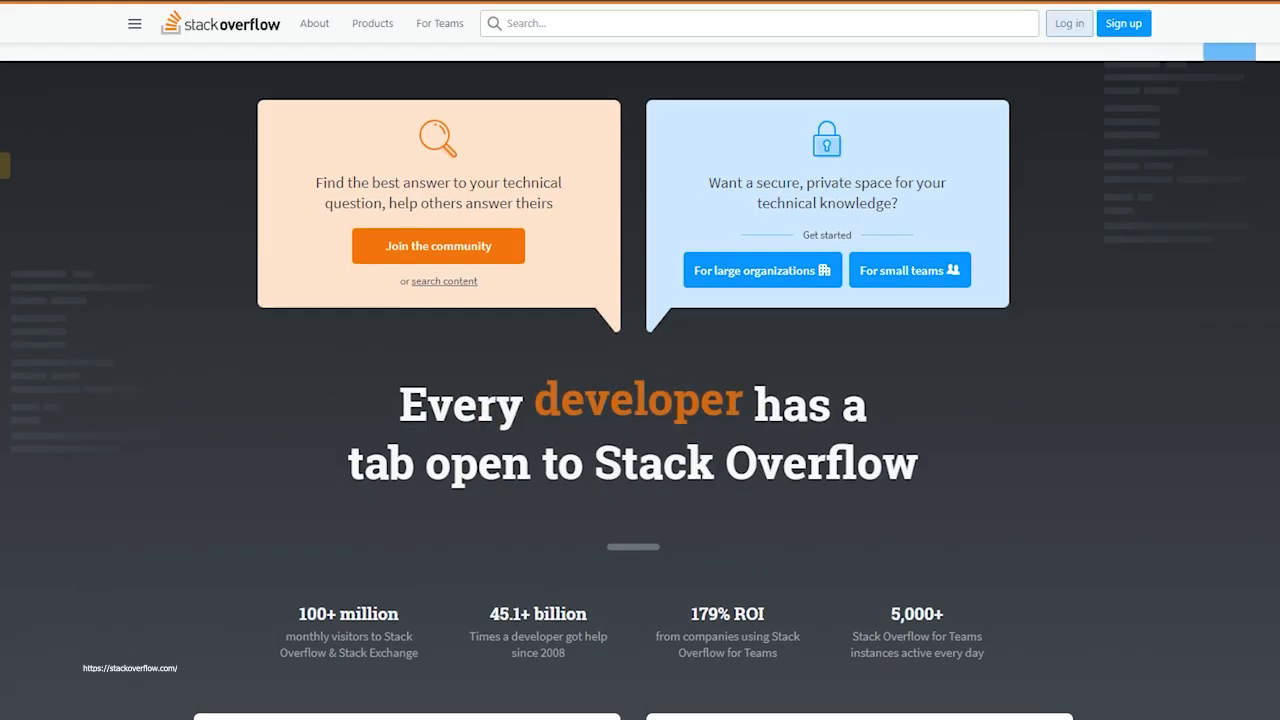
scroll("down", 3)
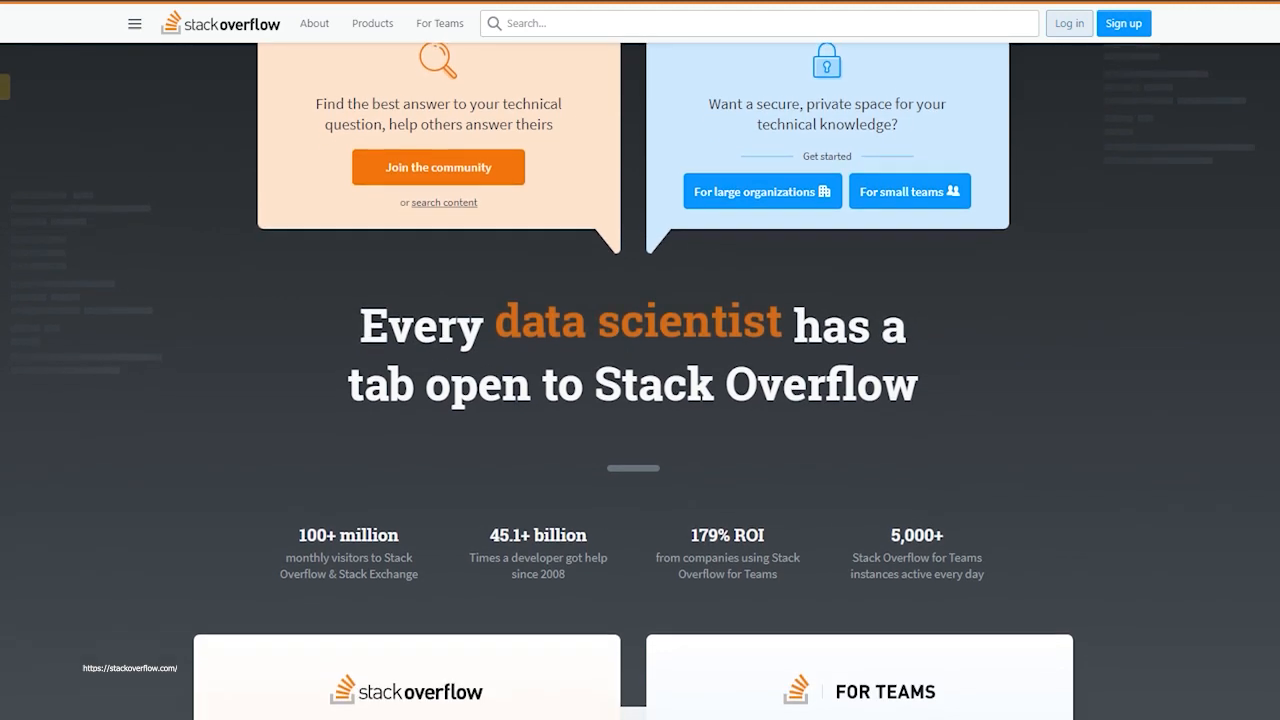
scroll("down", 3)
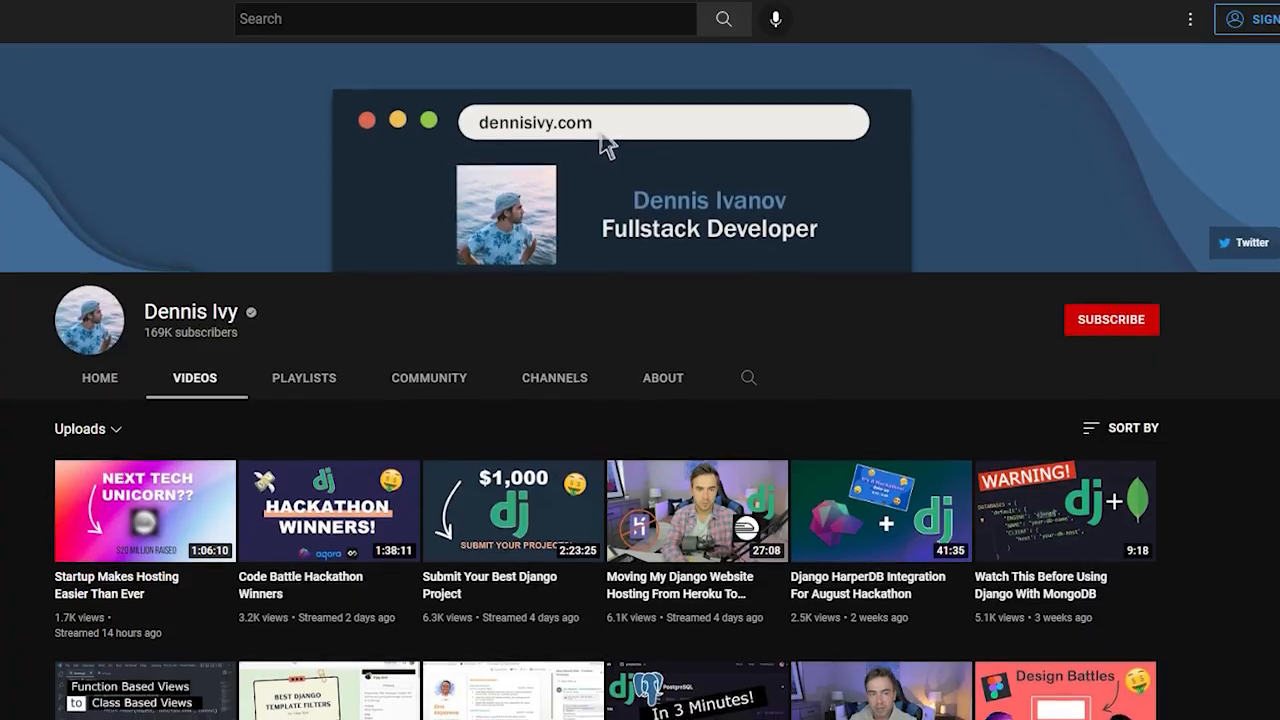
scroll("down", 3)
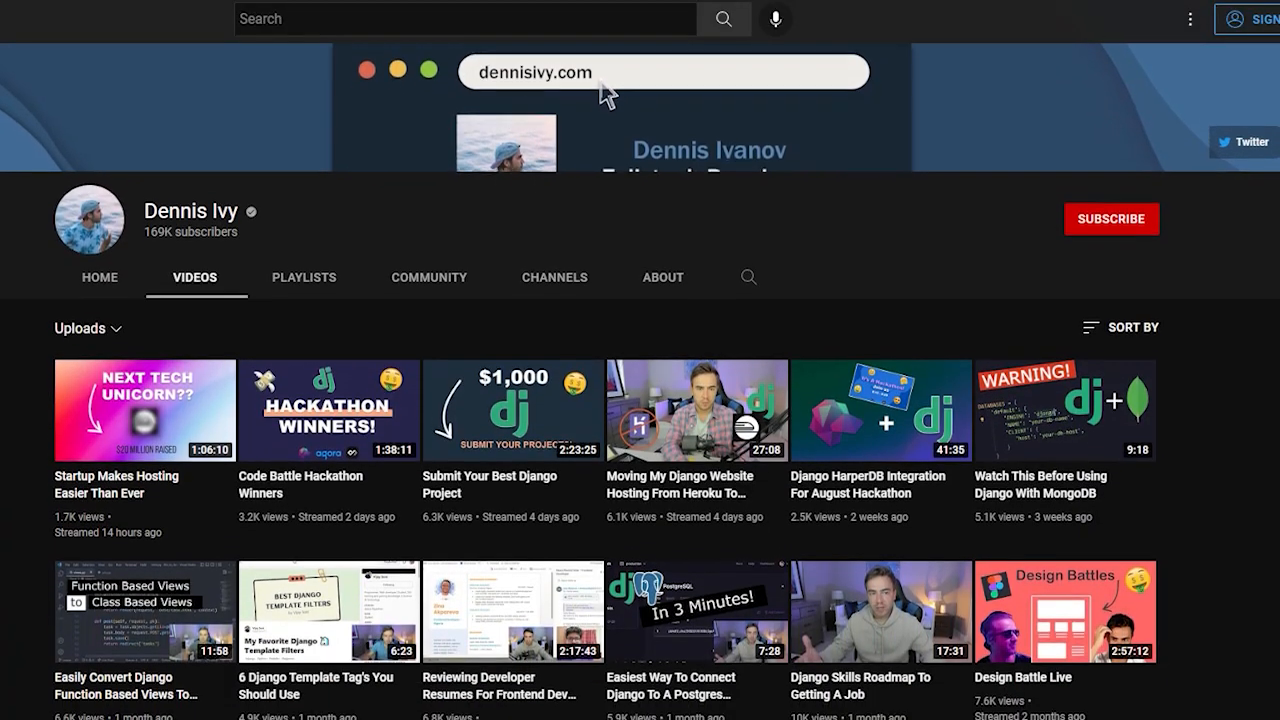
scroll("down", 3)
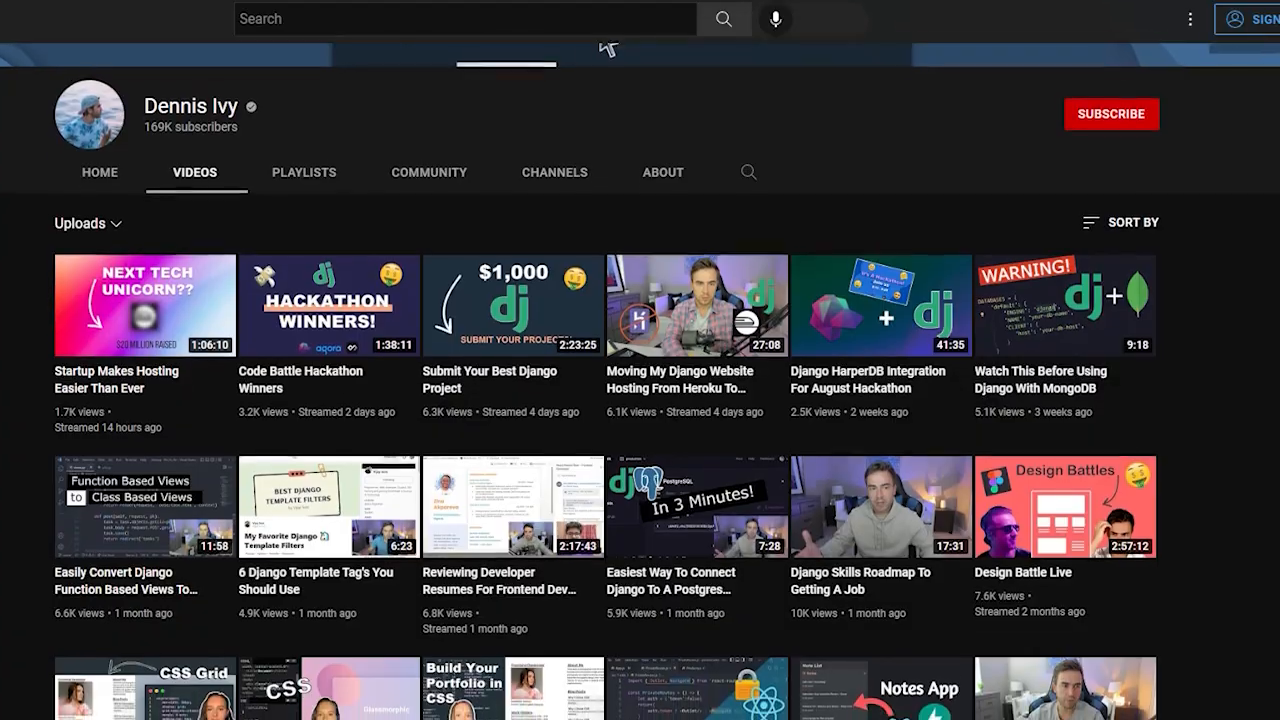
scroll("down", 3)
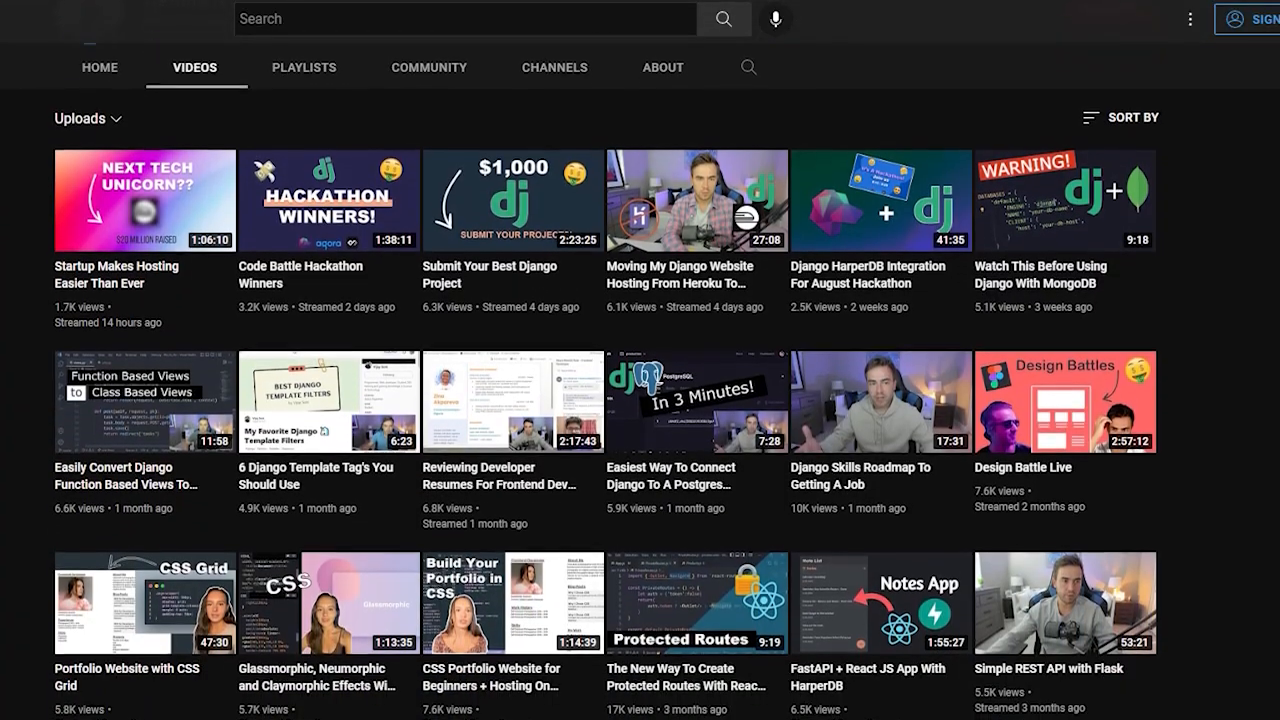
scroll("down", 3)
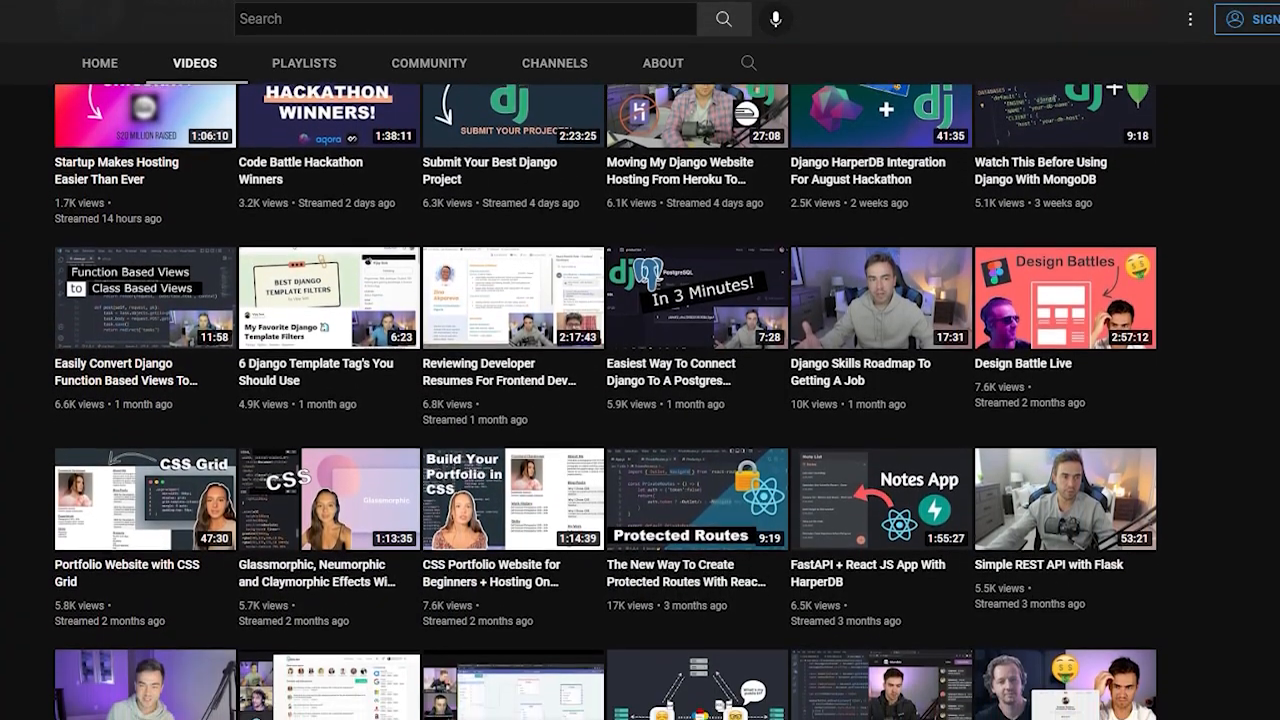
scroll("down", 3)
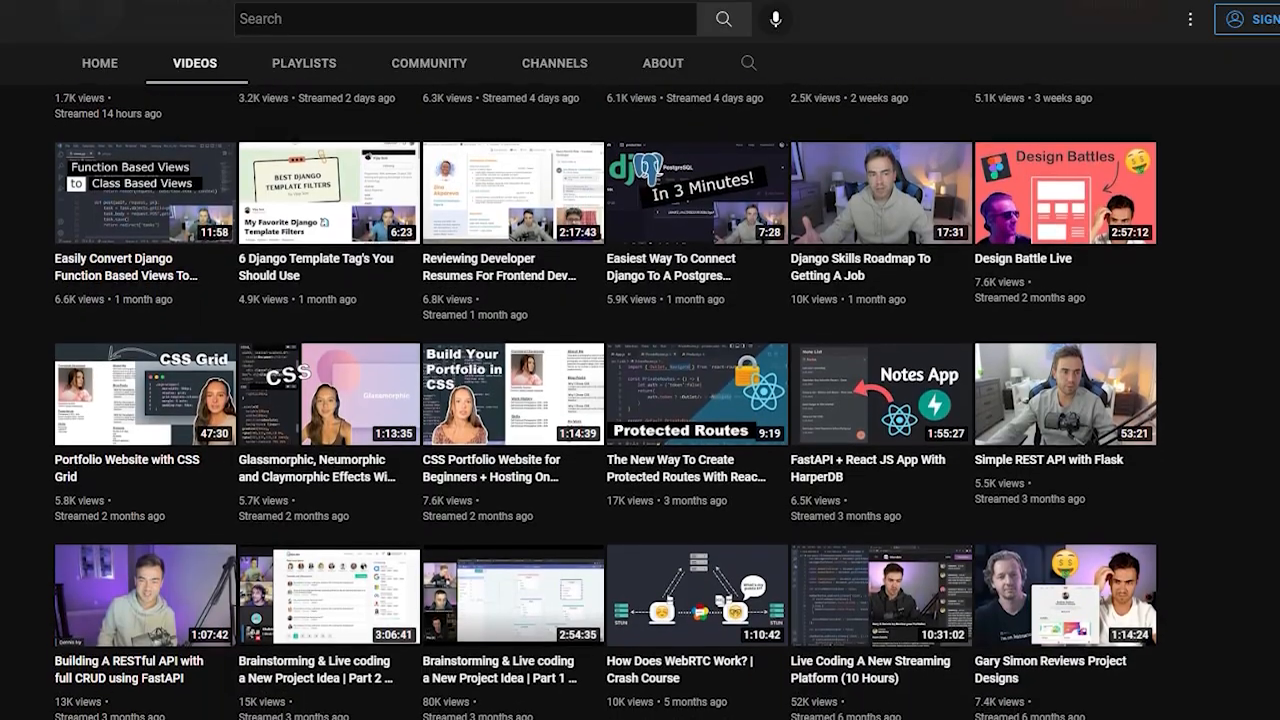
scroll("down", 3)
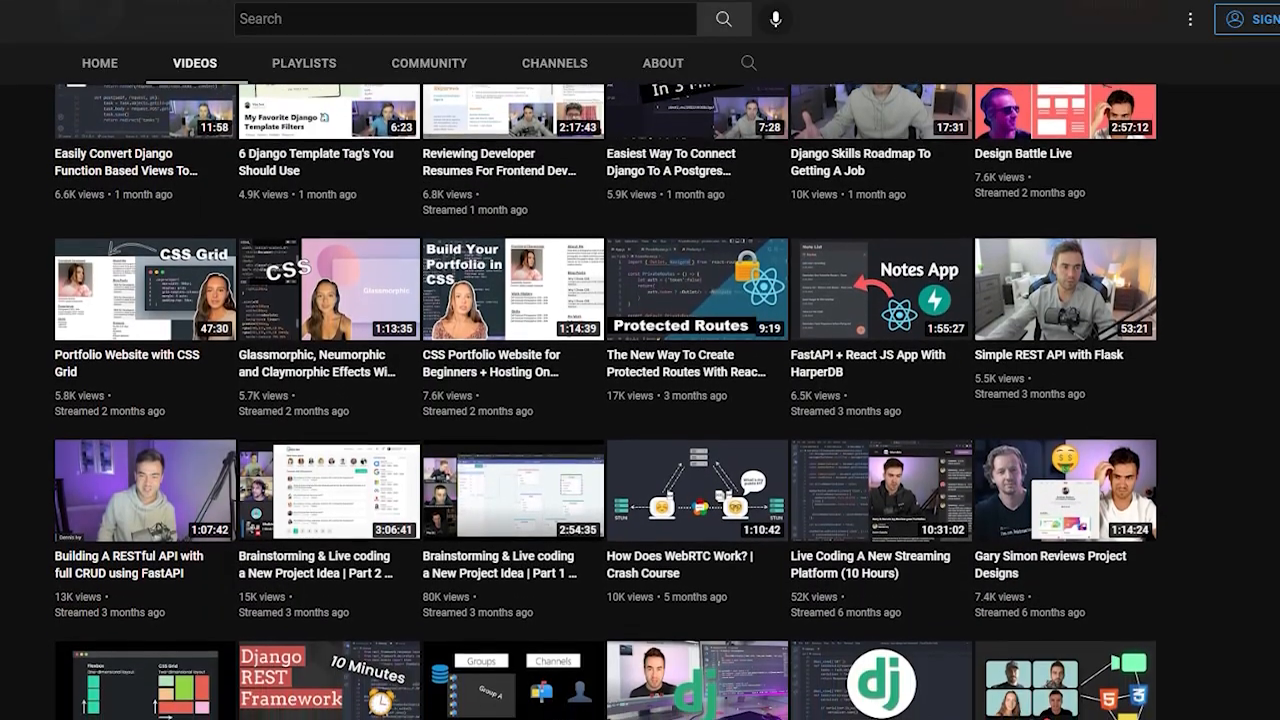
scroll("down", 3)
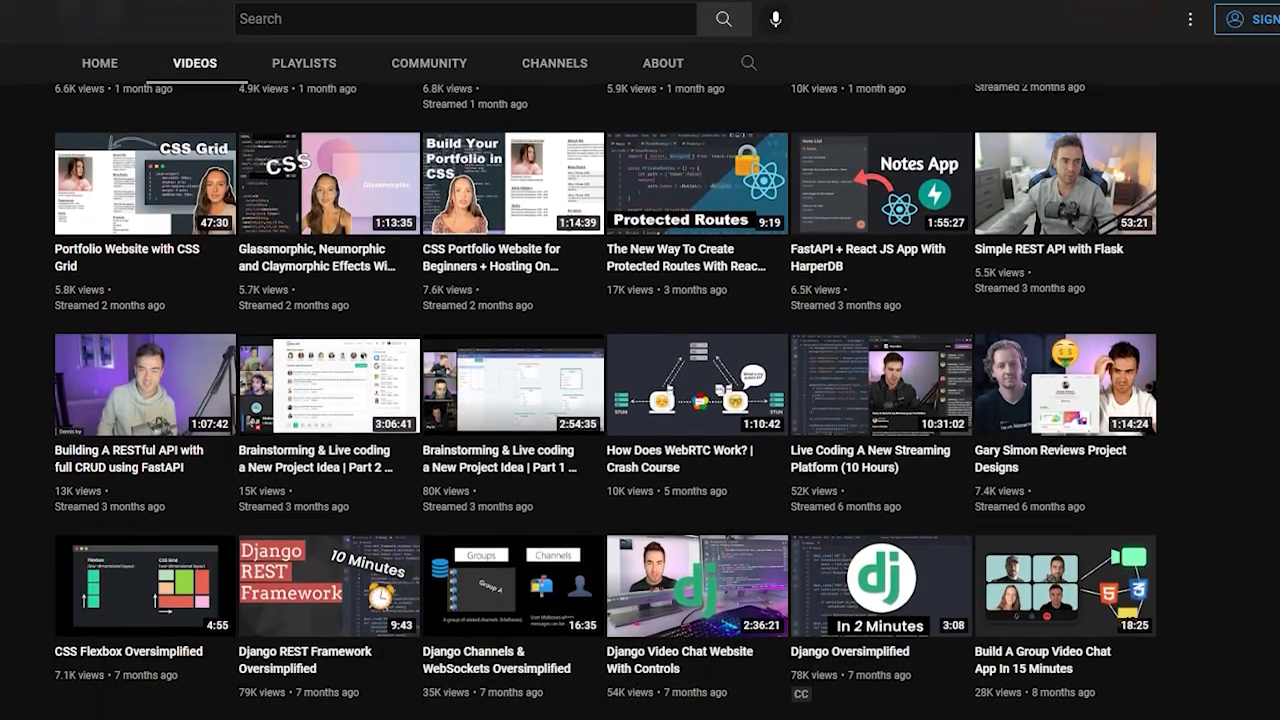
scroll("down", 3)
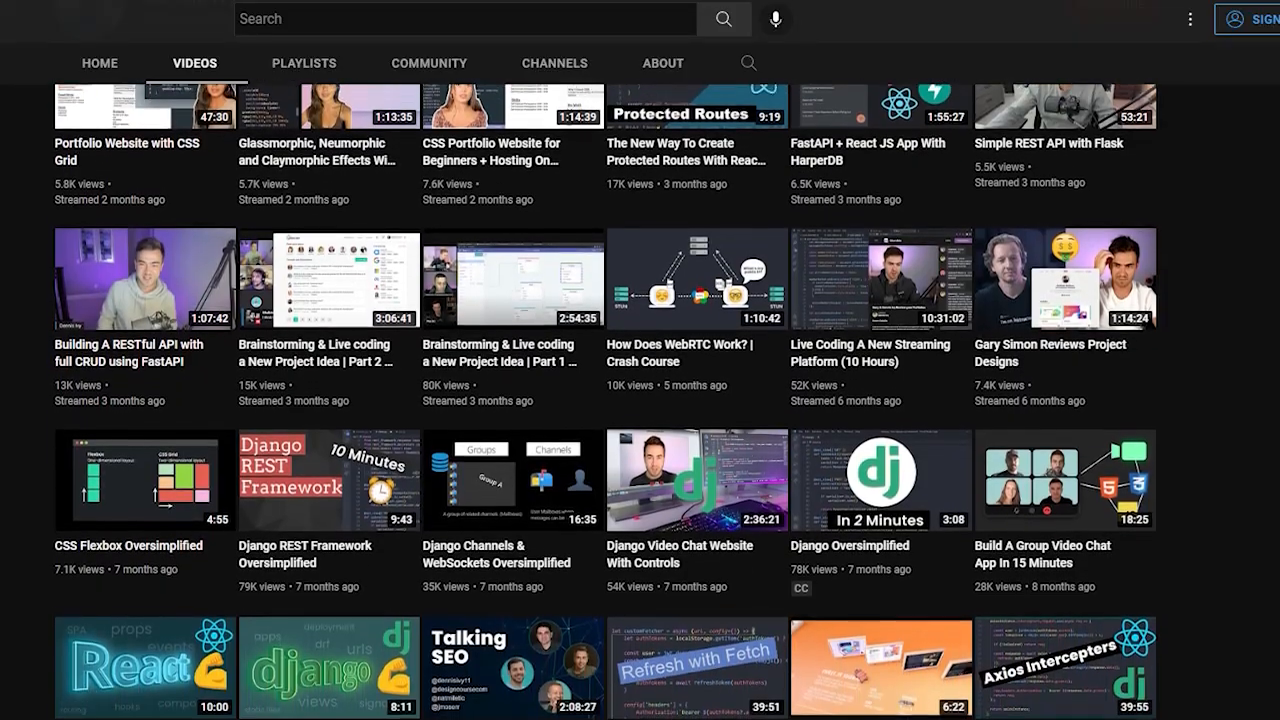
scroll("down", 3)
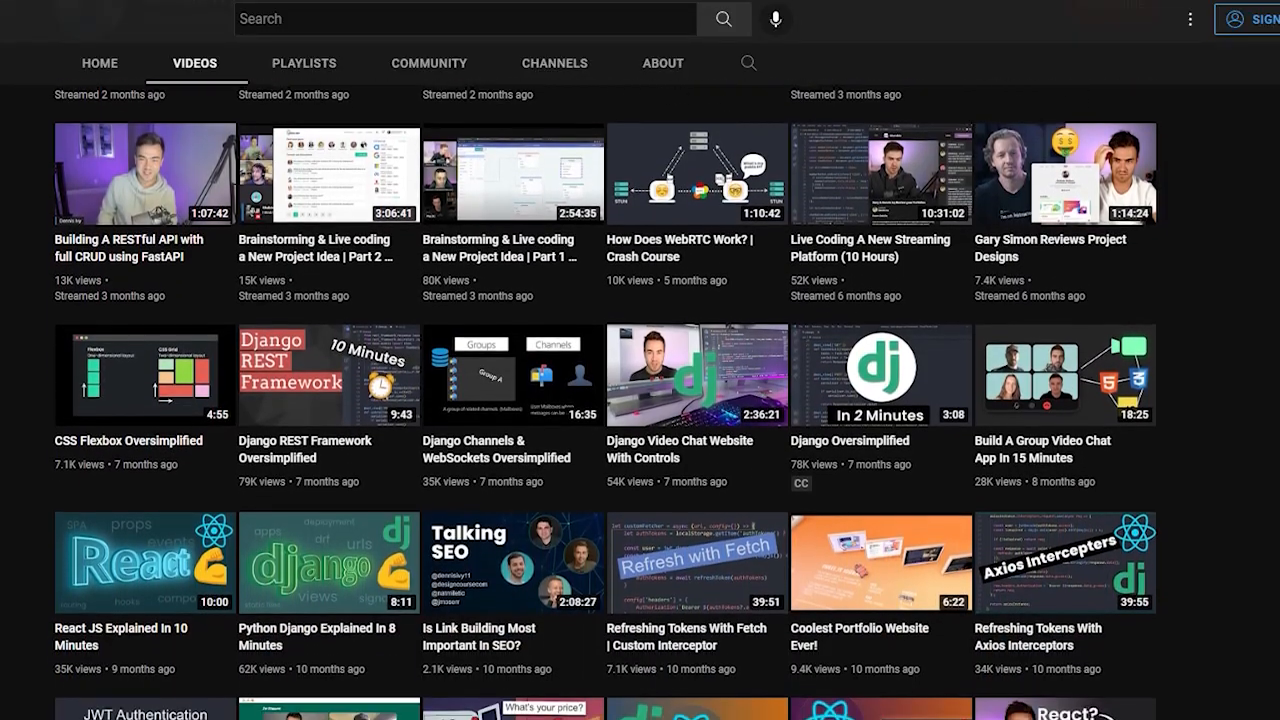